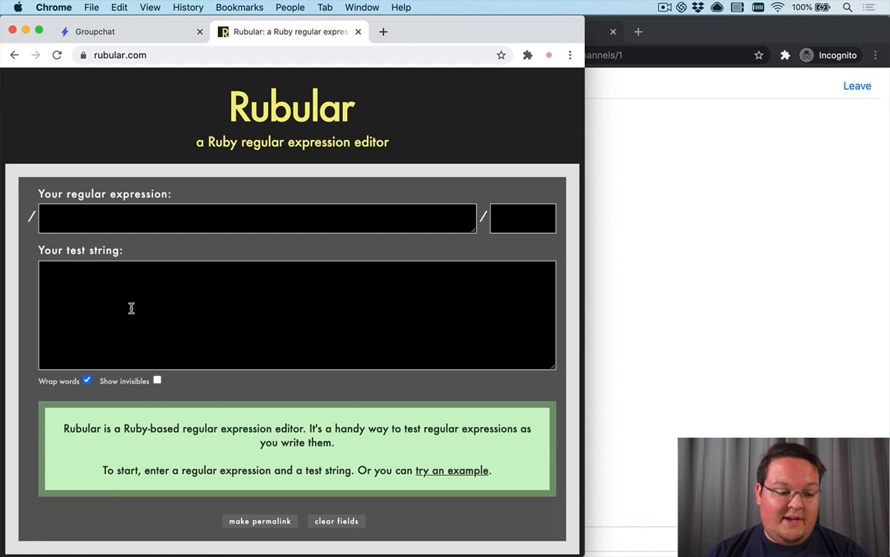
type("@excid3")
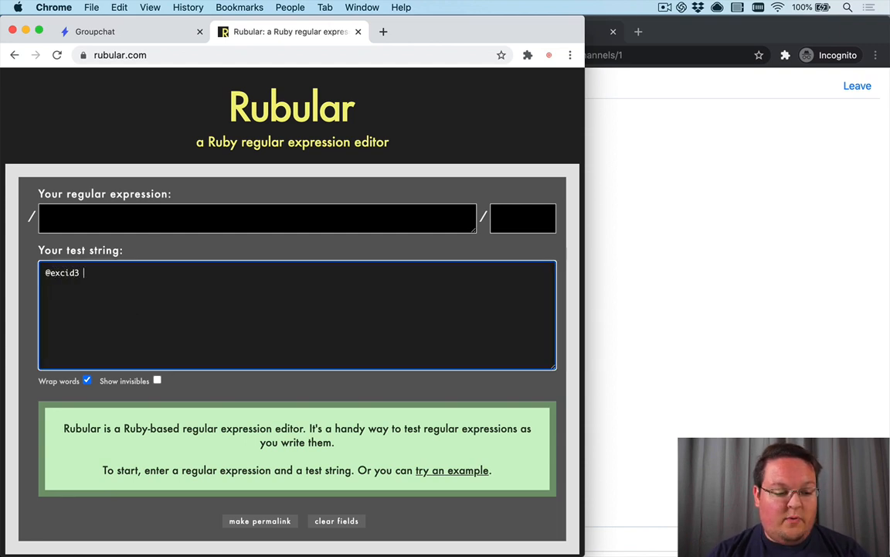
type("@bob hey")
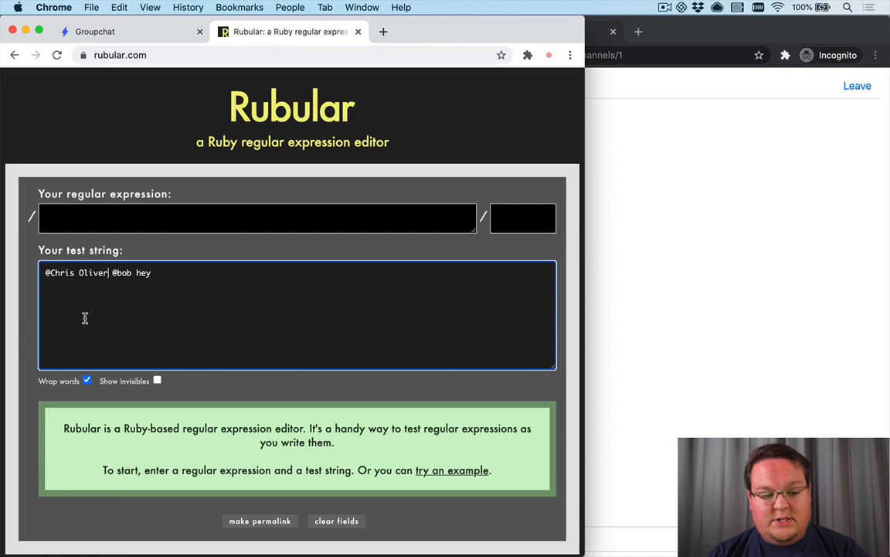
type("excid3")
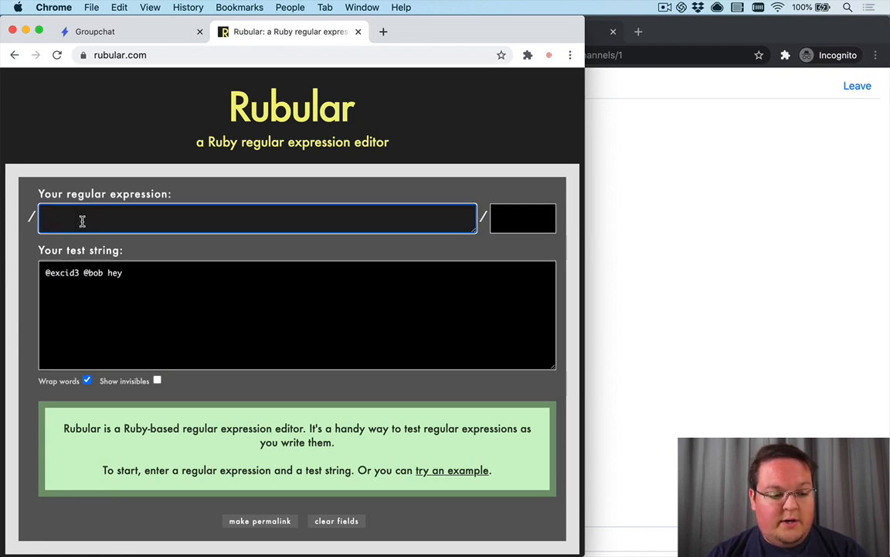
Enter the regular expression (@\w+) to match both mentions
type("(@")
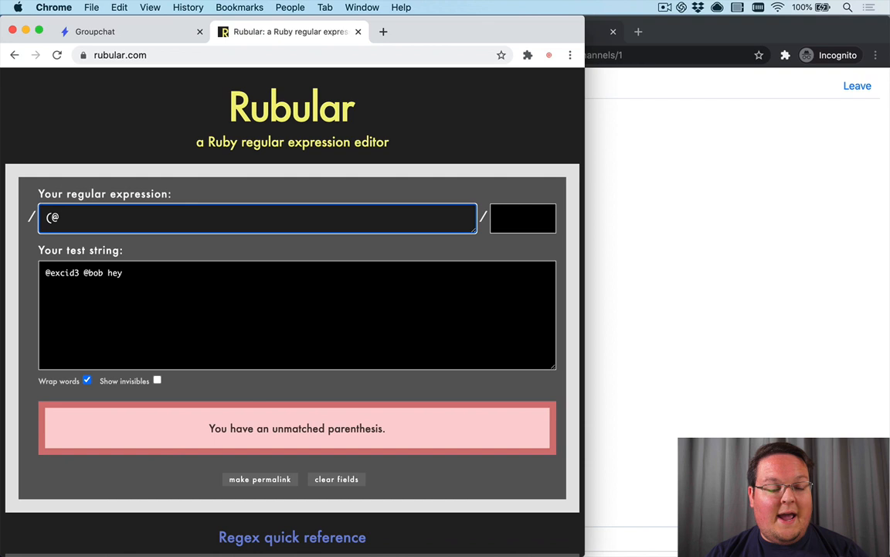
type("\\w")
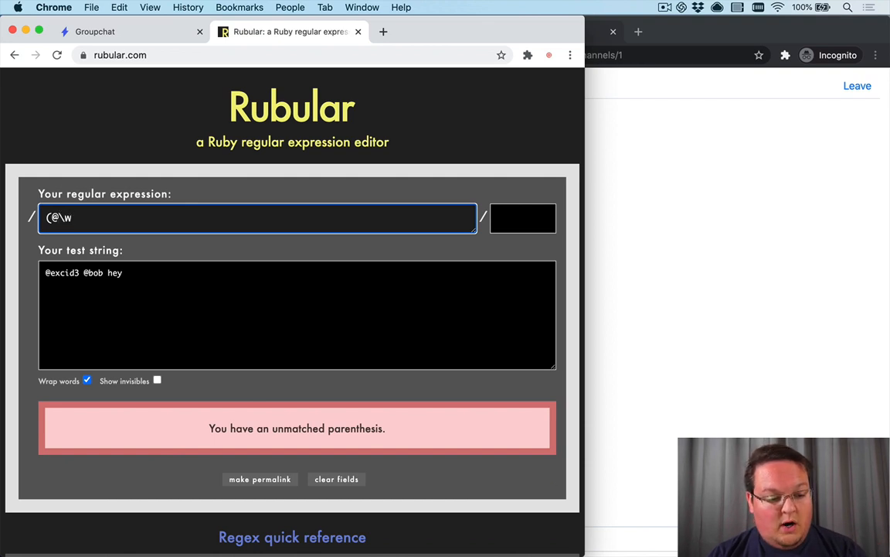
type("+")
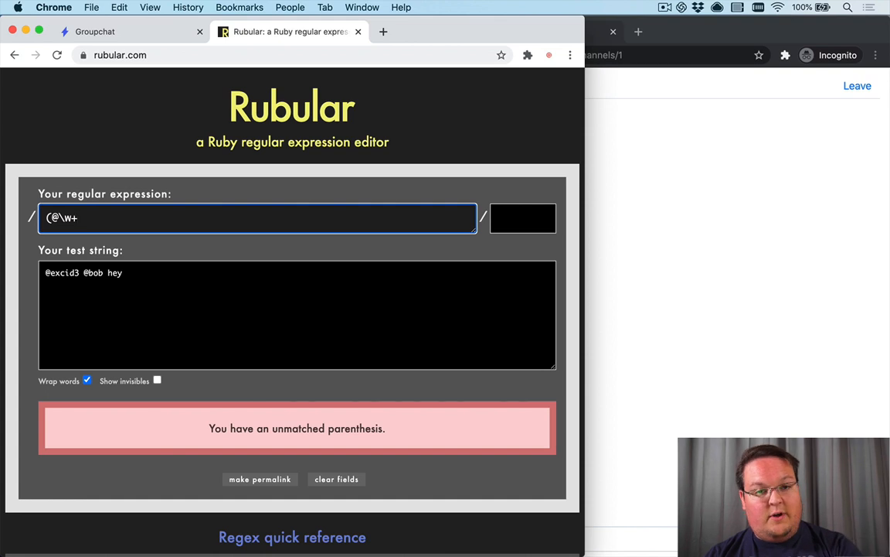
type(")")
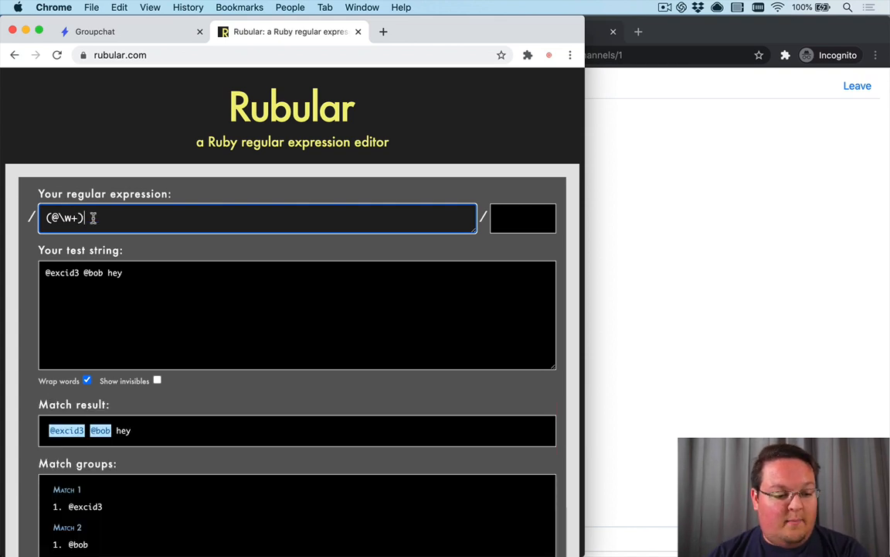
Inspect the match results, selecting the captured usernames excid3 and bob
scroll("down", 3)
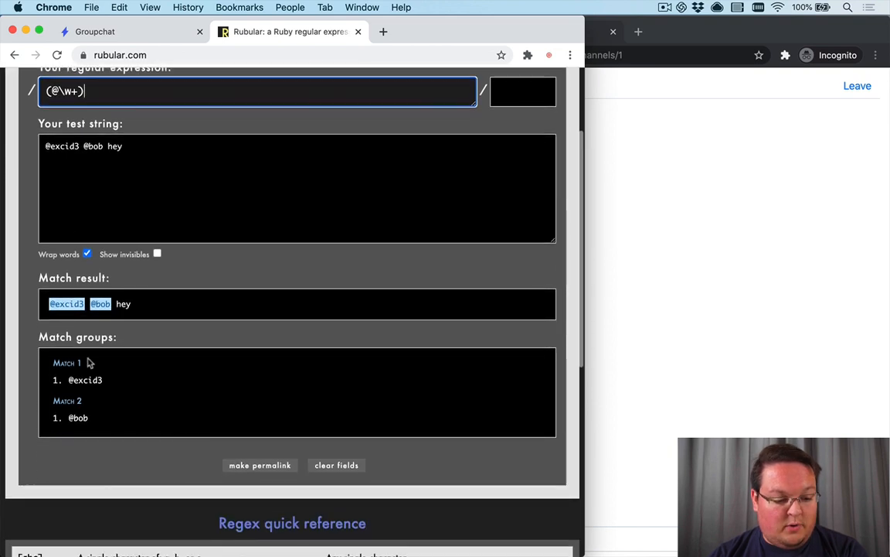
double_click(84, 379)
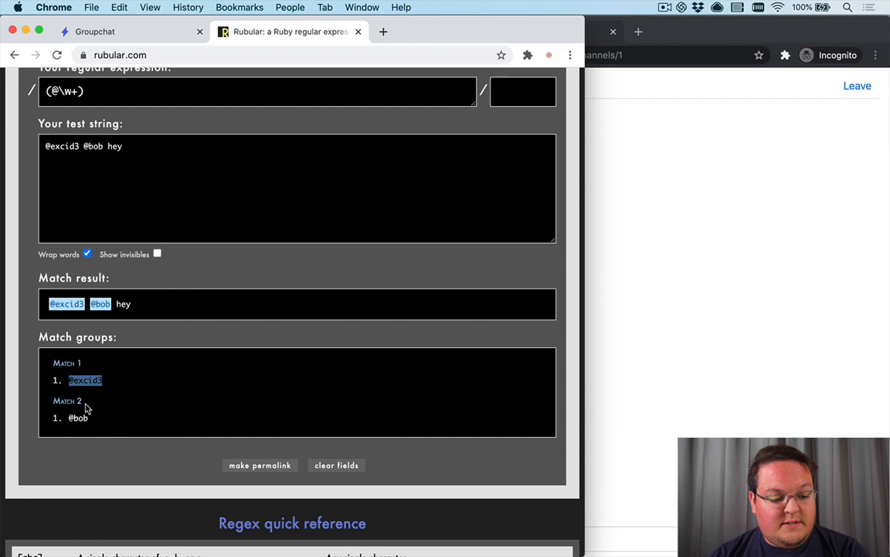
double_click(78, 418)
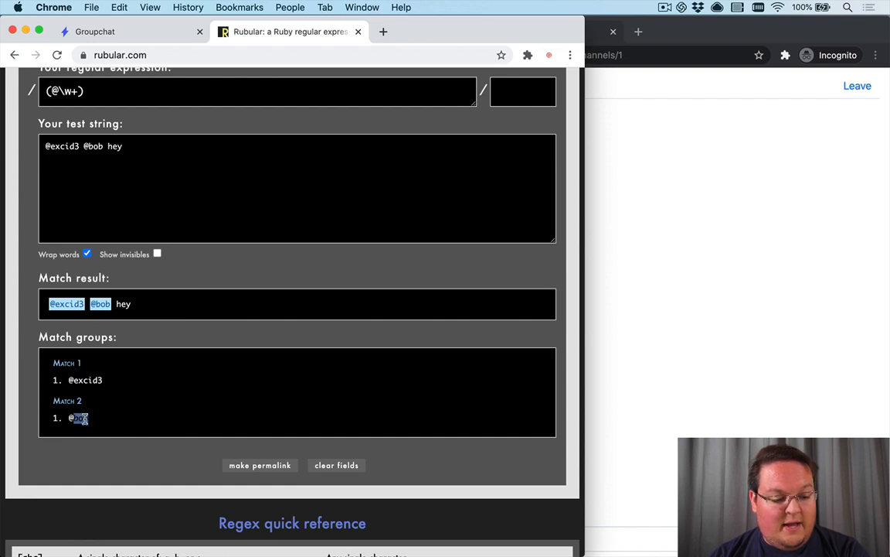
scroll("up", 3)
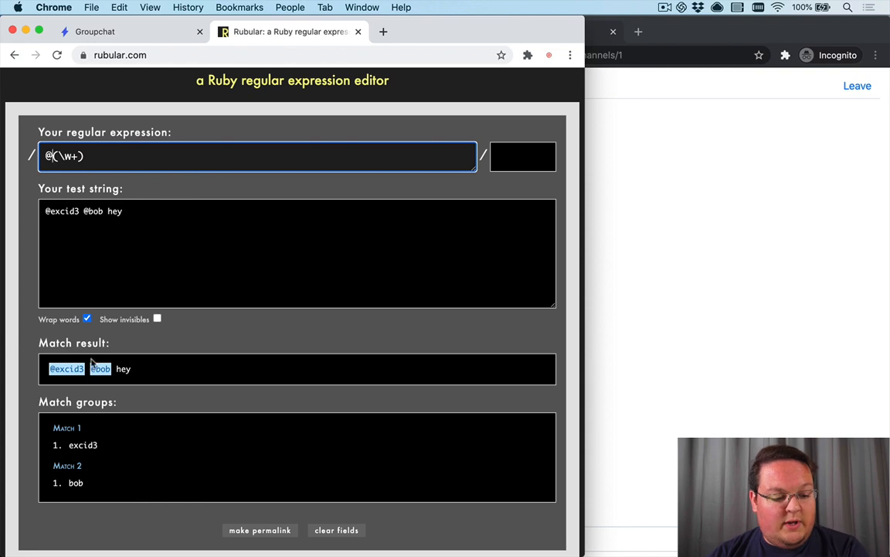
Scroll through the Regex quick reference and back up to the excid3 and bob match groups
scroll("up", 3)
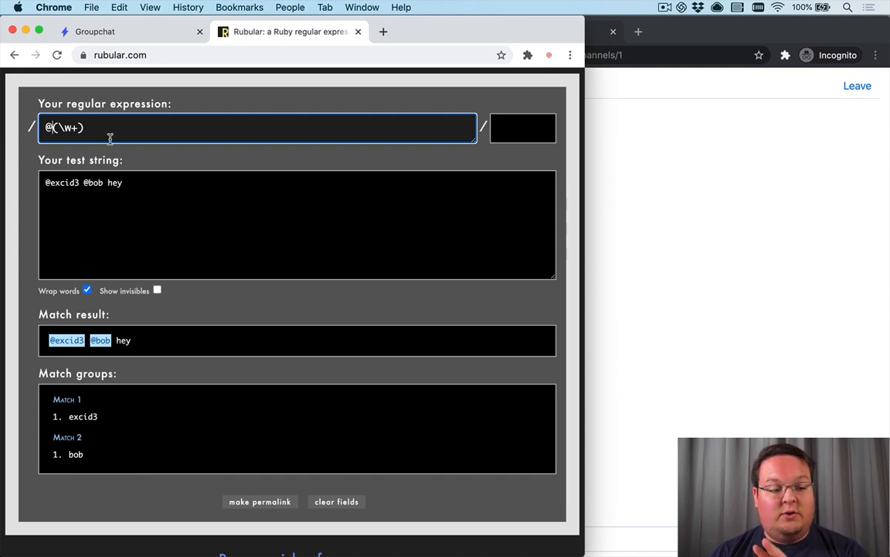
scroll("down", 3)
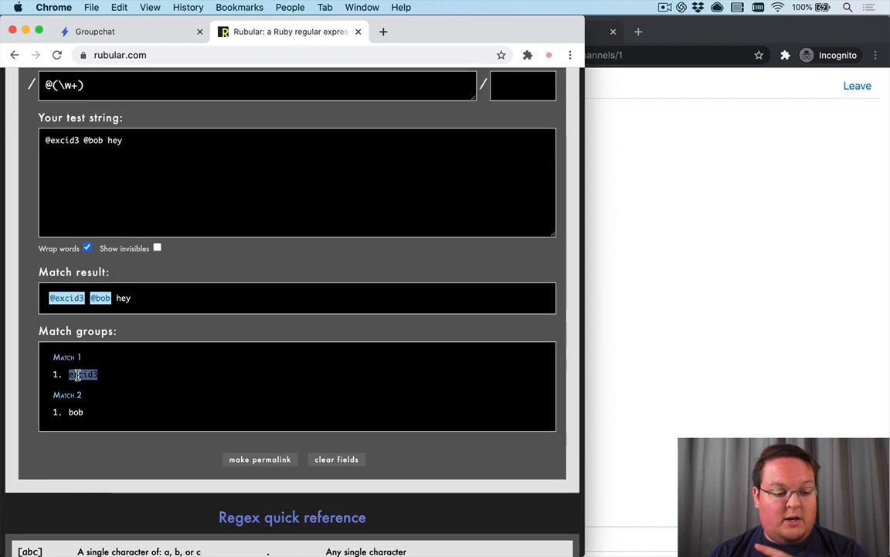
scroll("down", 3)
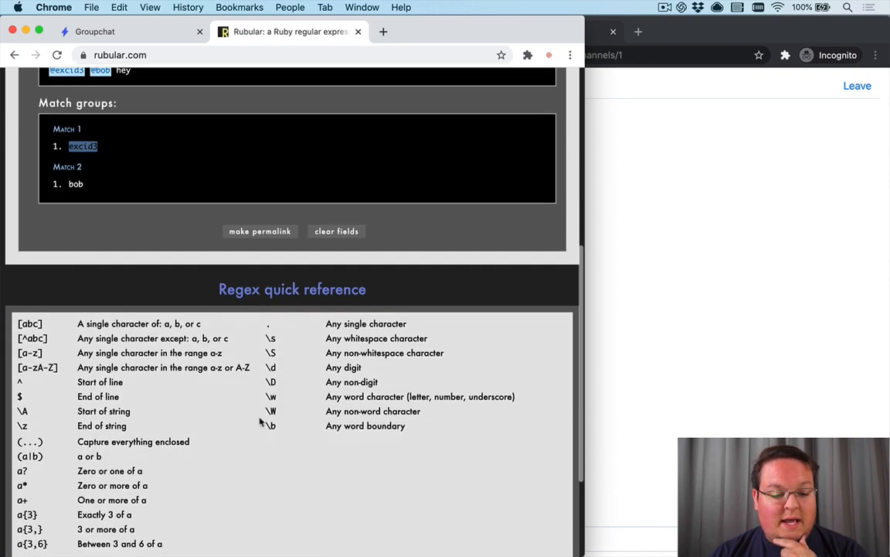
scroll("down", 3)
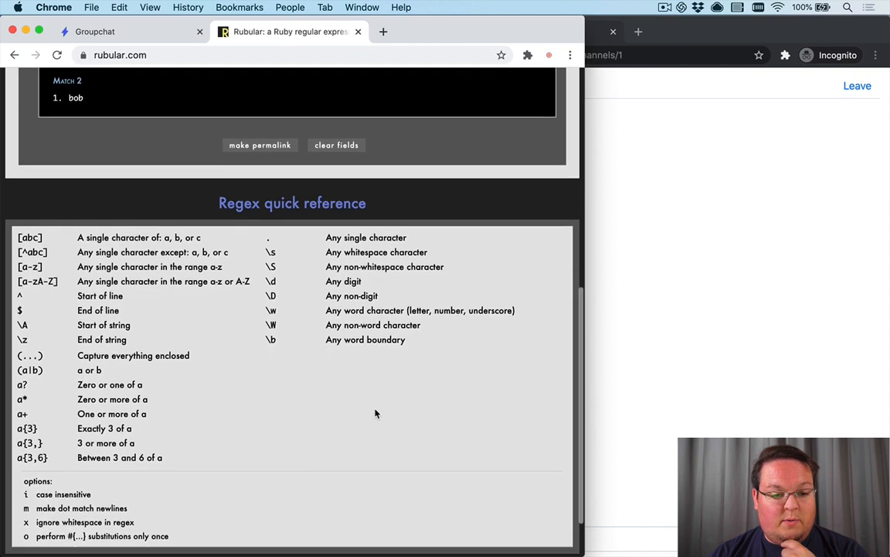
mouse_move(375, 292)
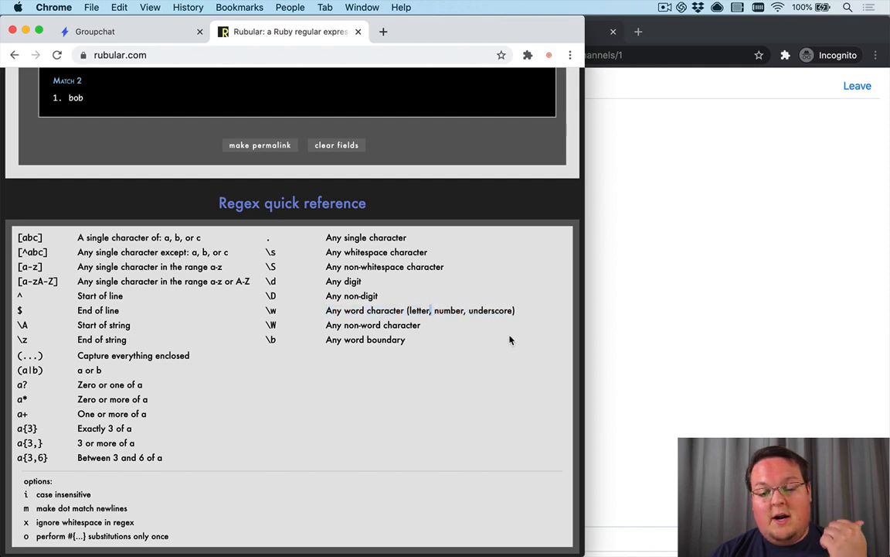
scroll("up", 3)
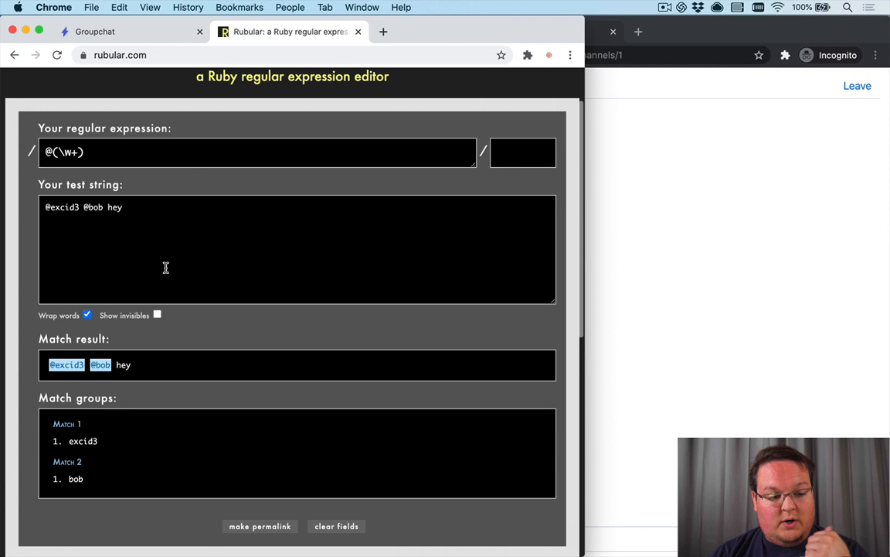
left_click(258, 151)
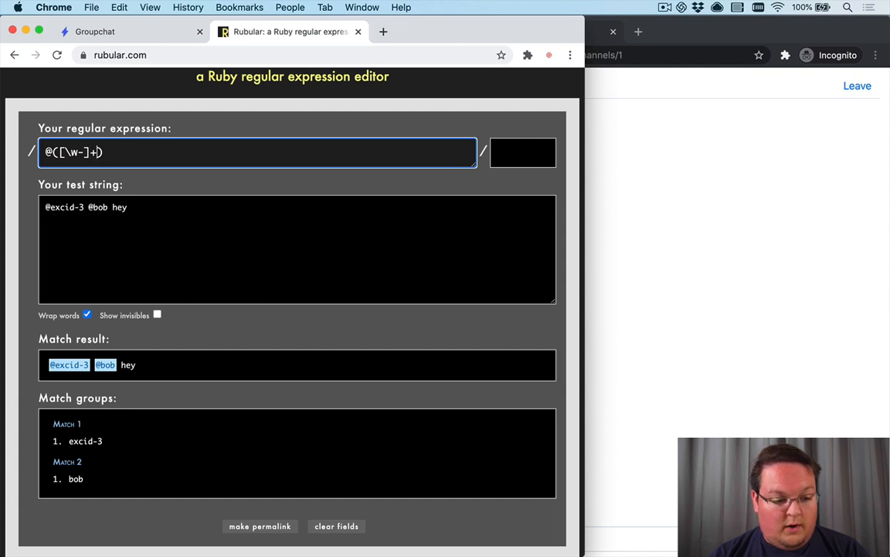
scroll("down", 3)
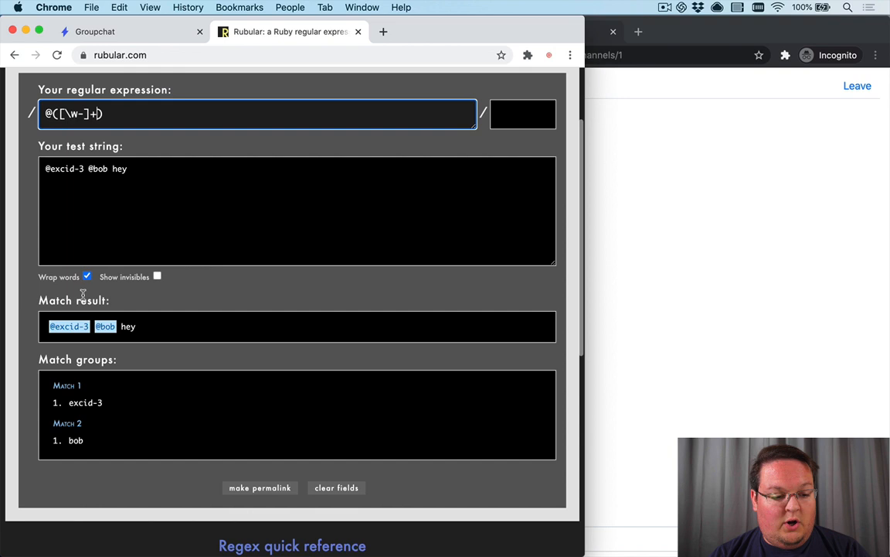
scroll("up", 3)
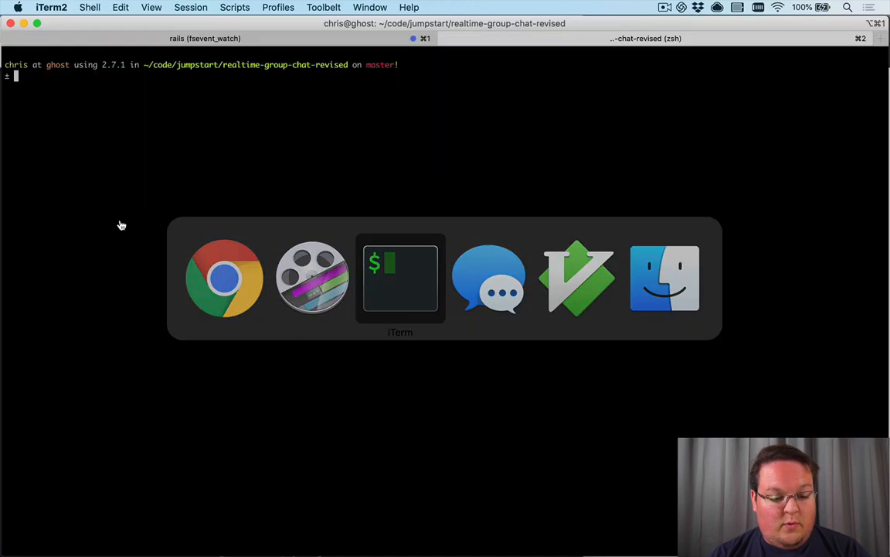
type("rails c")
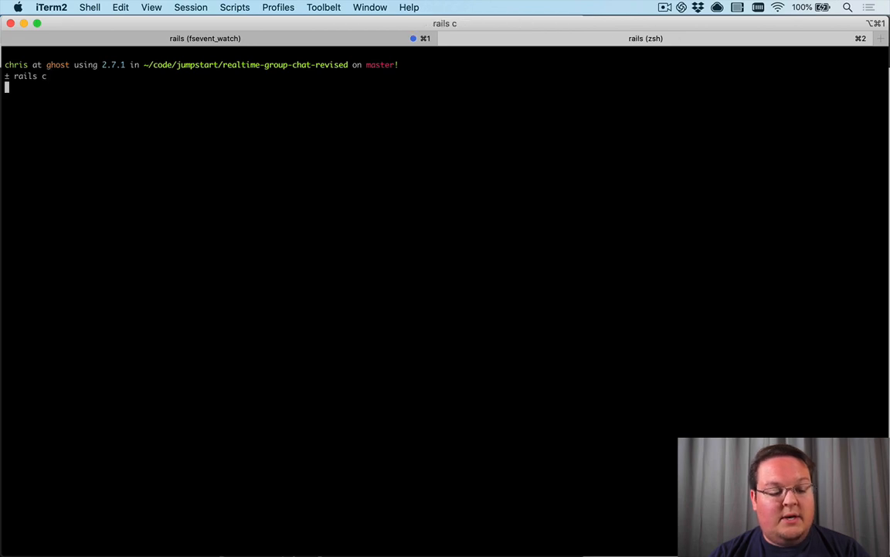
key("Return")
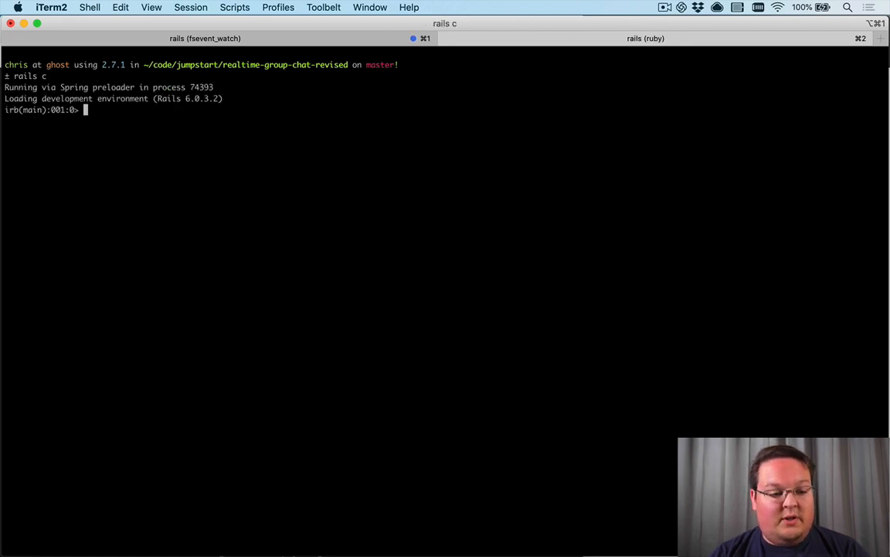
type("\" \"@excid-3 #")
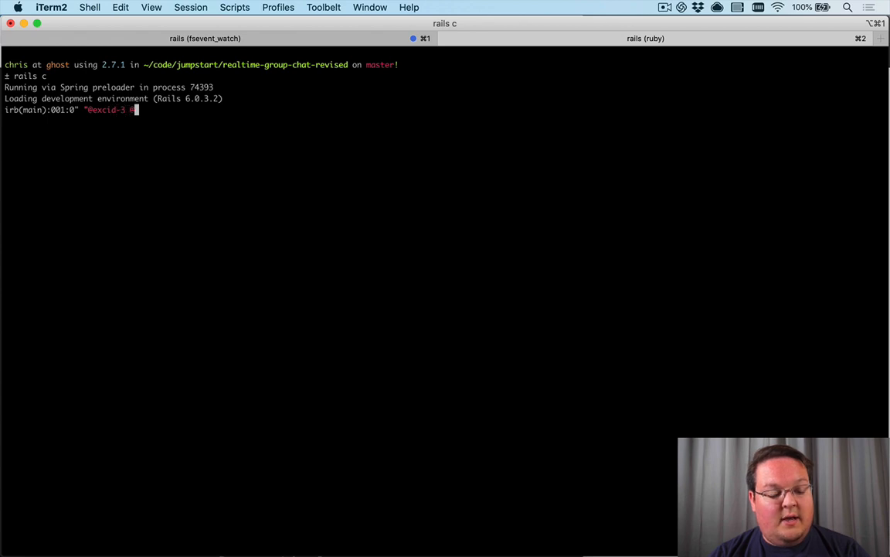
type("bob hey\"")
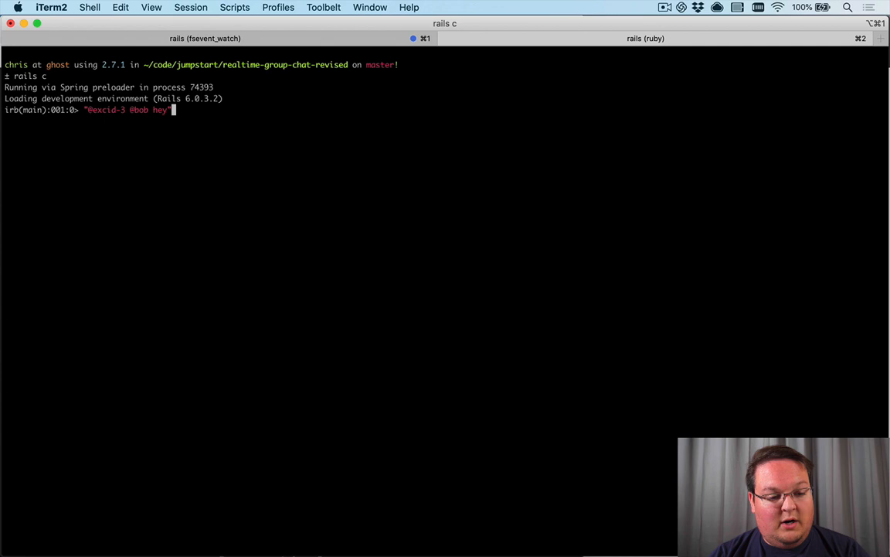
type(".match(/@([\\w-]+)/")
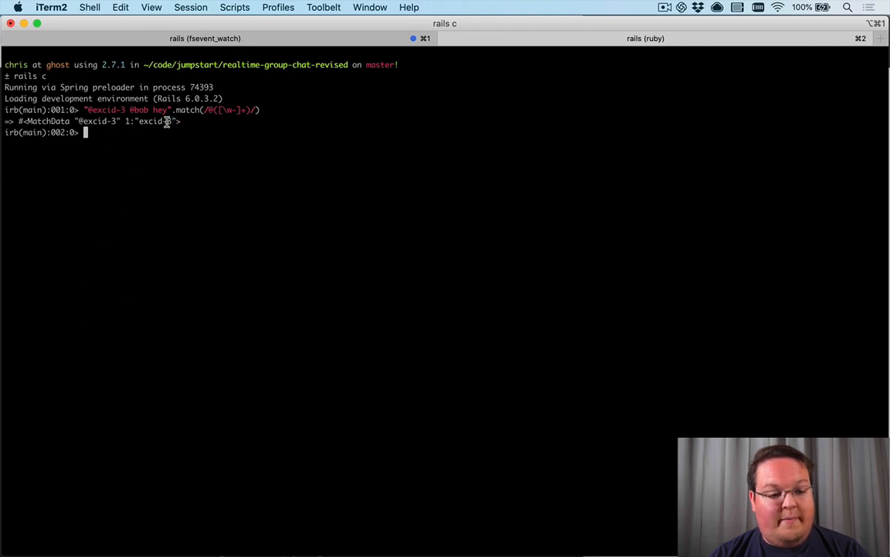
mouse_move(202, 121)
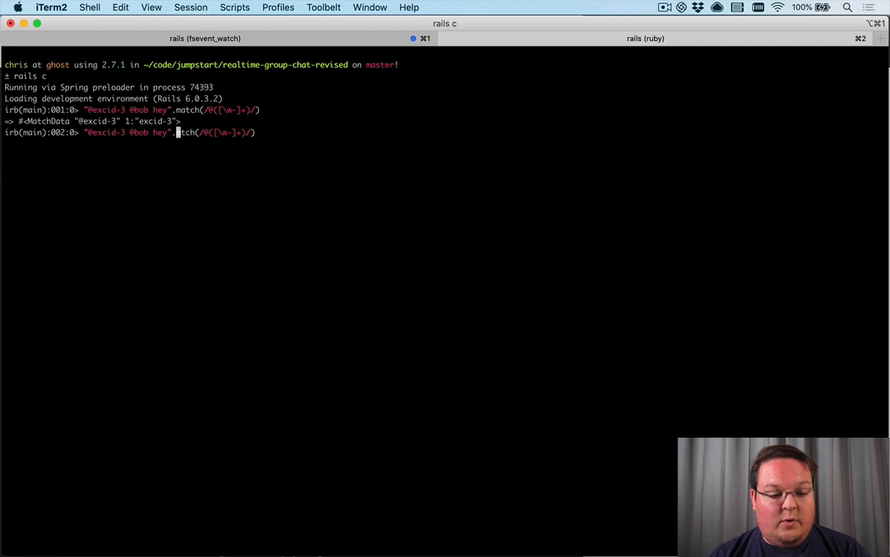
Rerun the command with .scan and .flatten to get ["excid-3", "bob"], then begin a User query
key("Return")
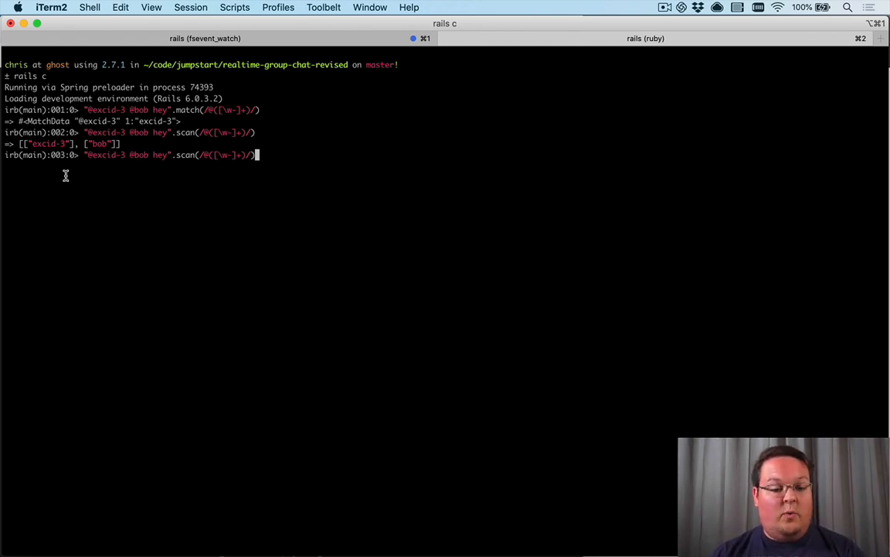
type(".flatten")
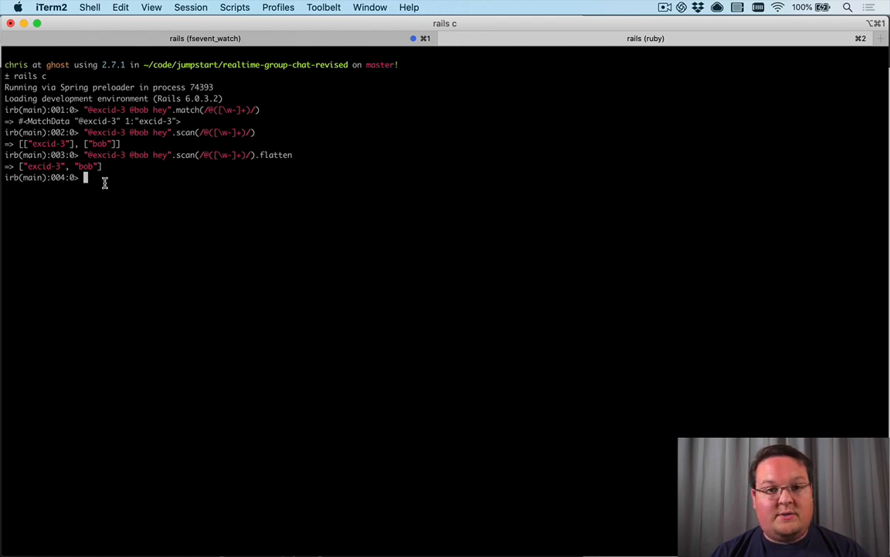
type("User.")
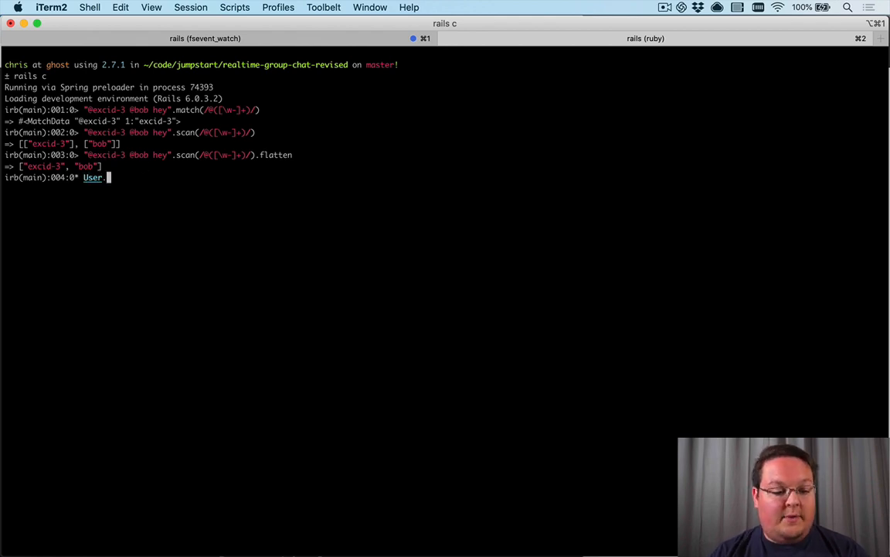